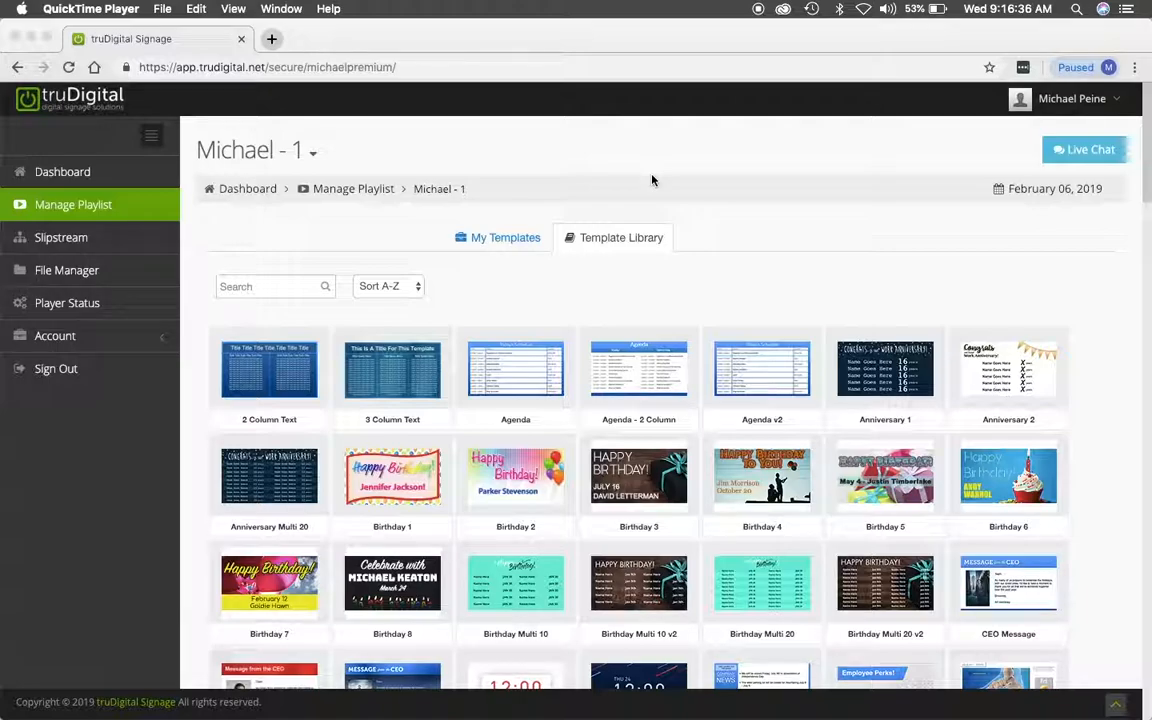
mouse_move(724, 244)
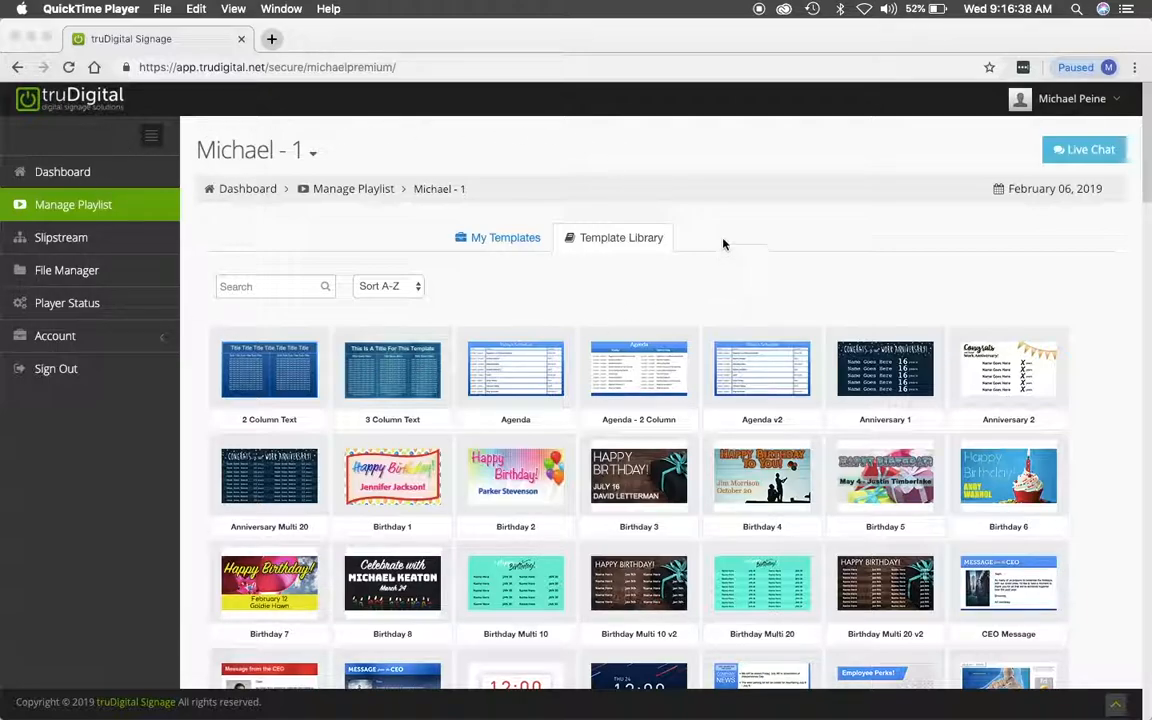
mouse_move(754, 254)
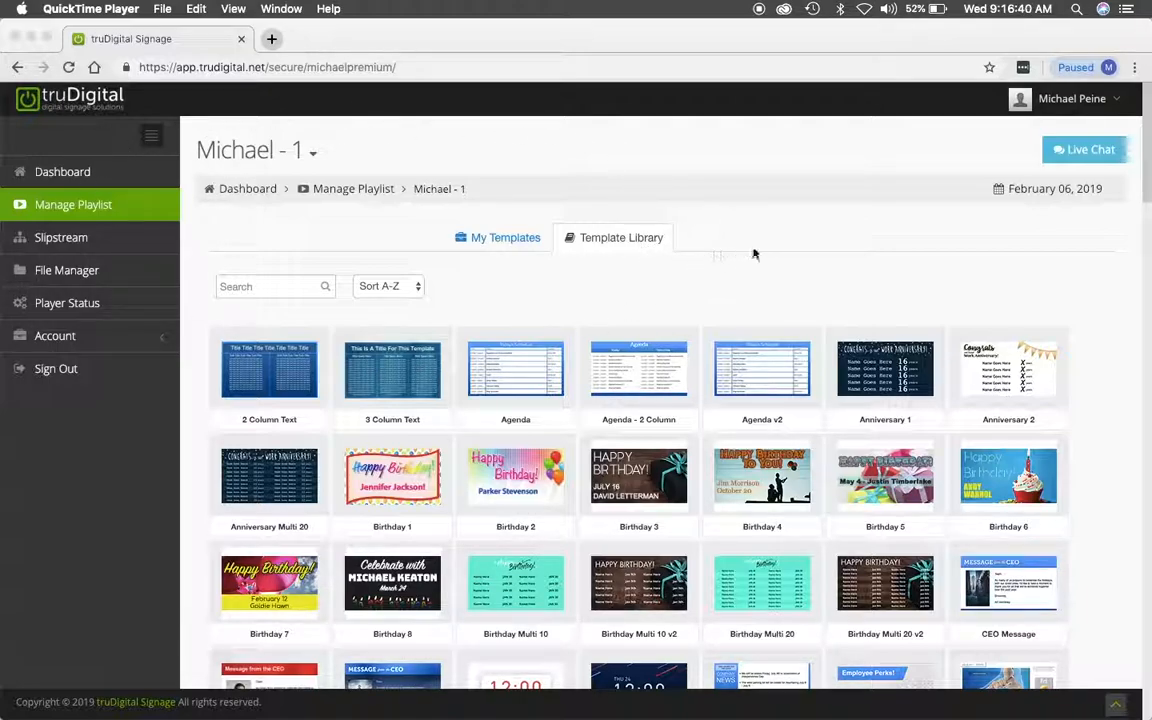
mouse_move(776, 252)
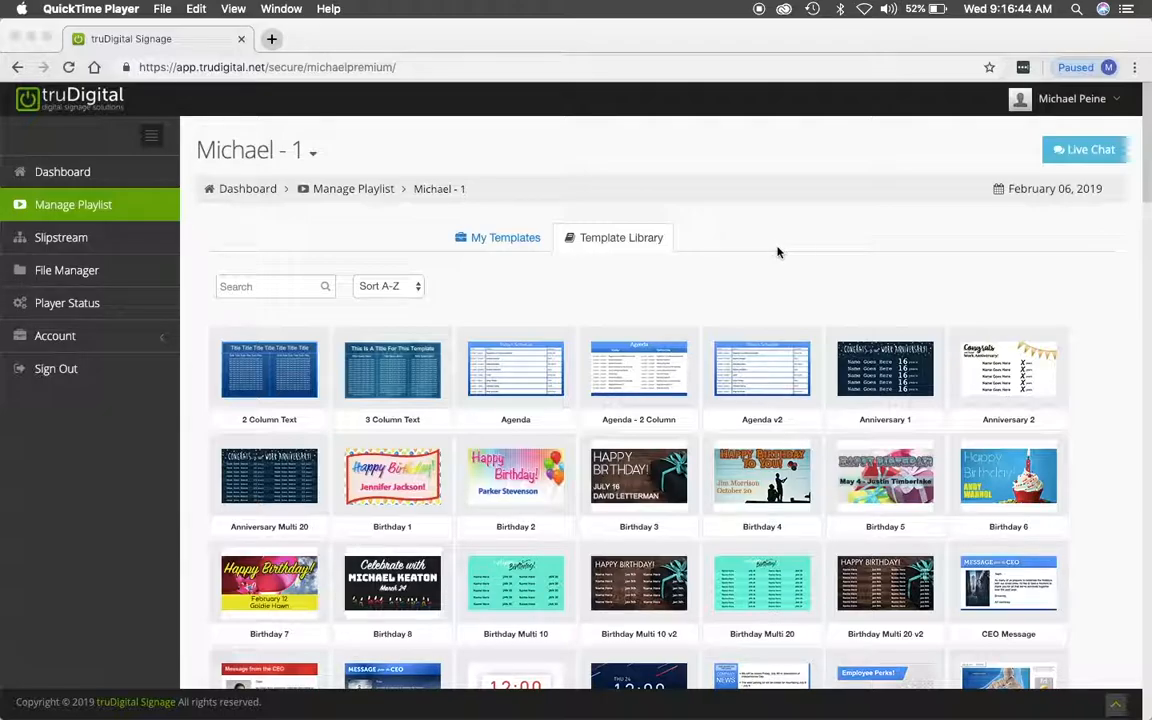
Step: Install the Slideshow Title template from the Template Library into My Templates
scroll(down, 3)
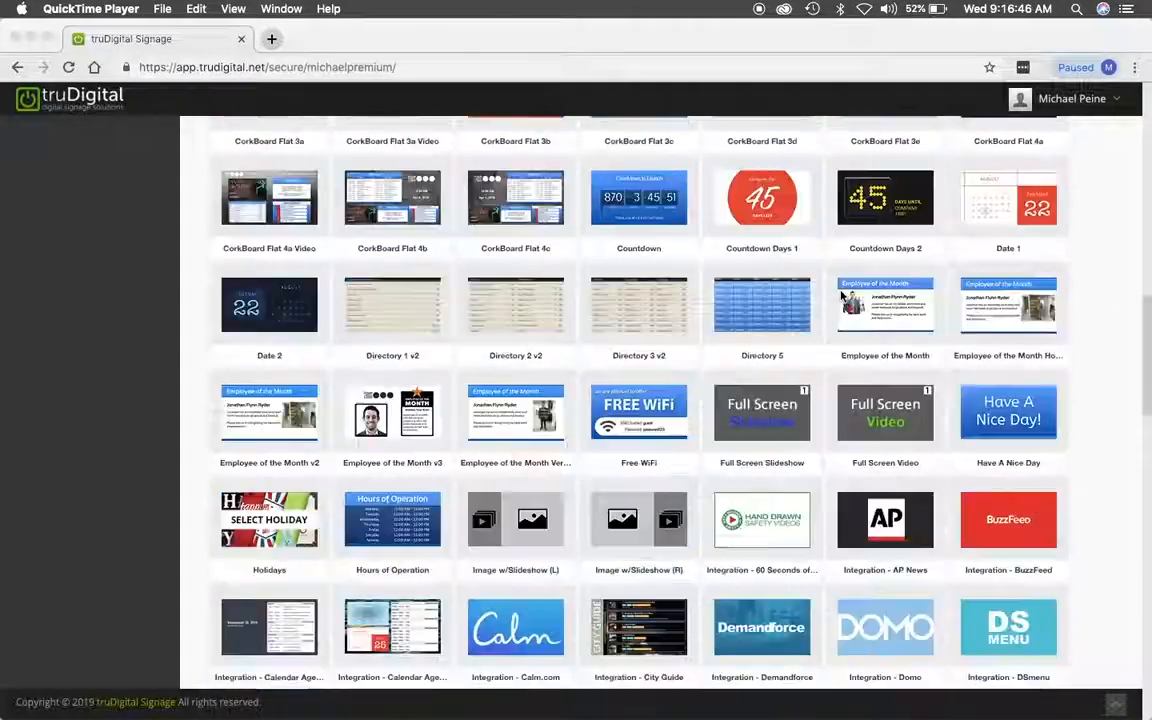
scroll(down, 3)
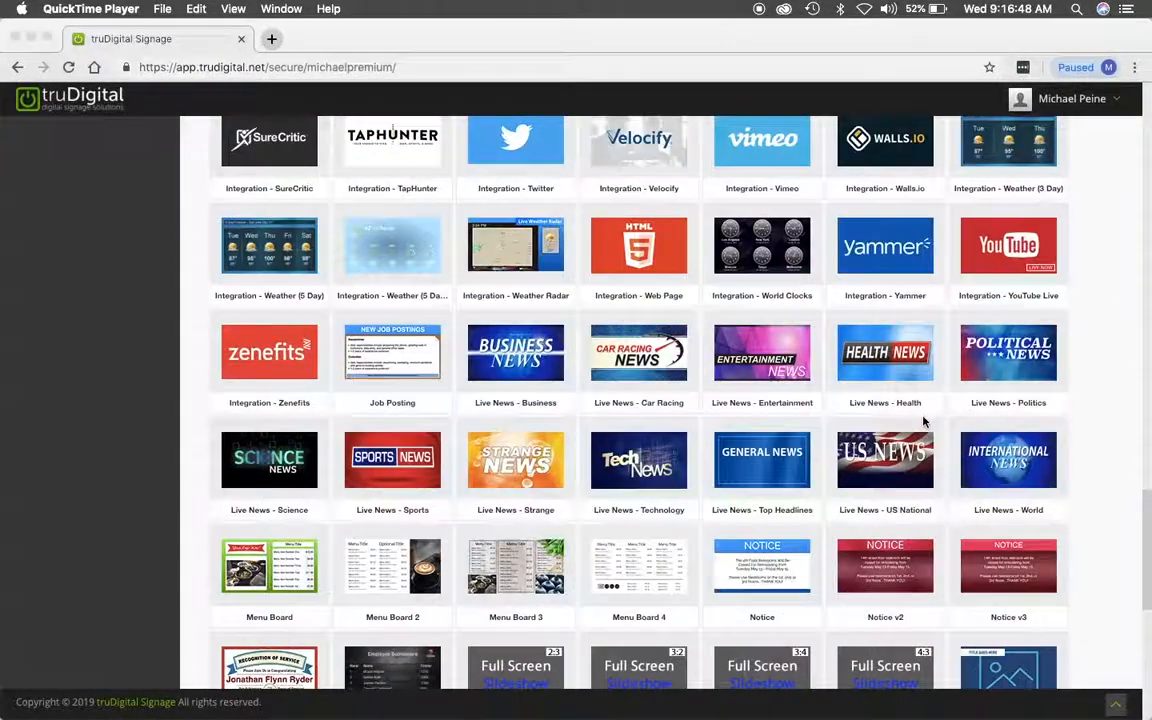
scroll(down, 3)
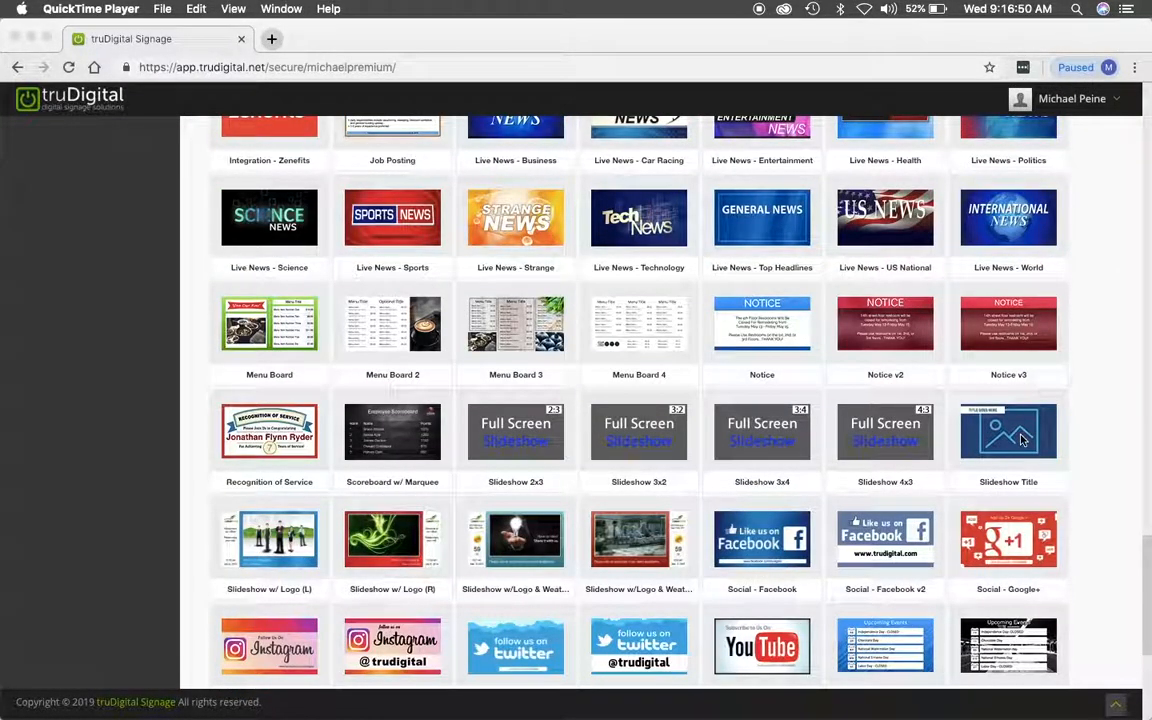
mouse_move(1008, 432)
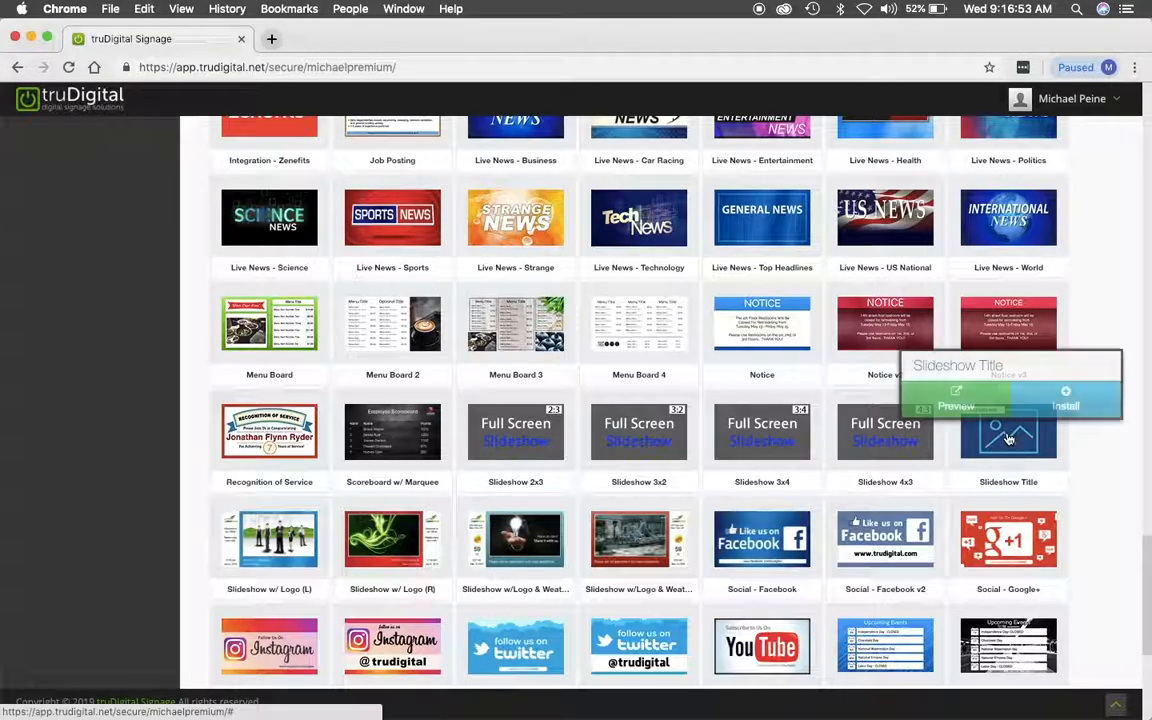
click(1064, 404)
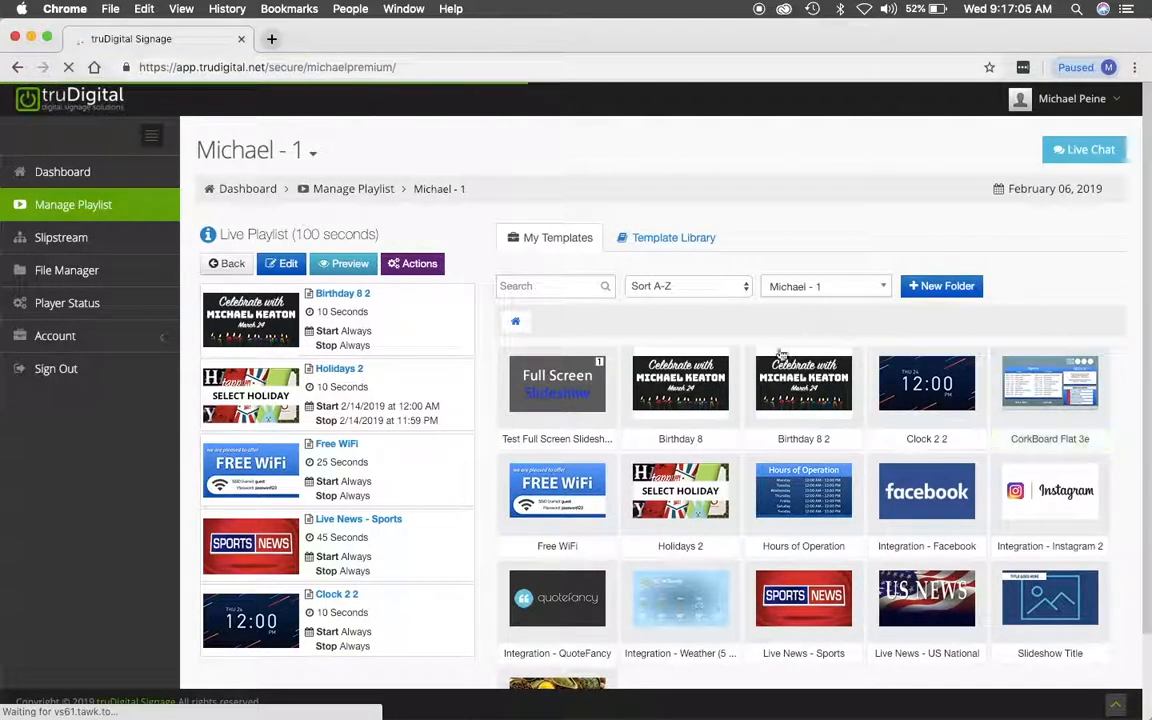
Step: Open the Slideshow Title template in the template editor
scroll(down, 3)
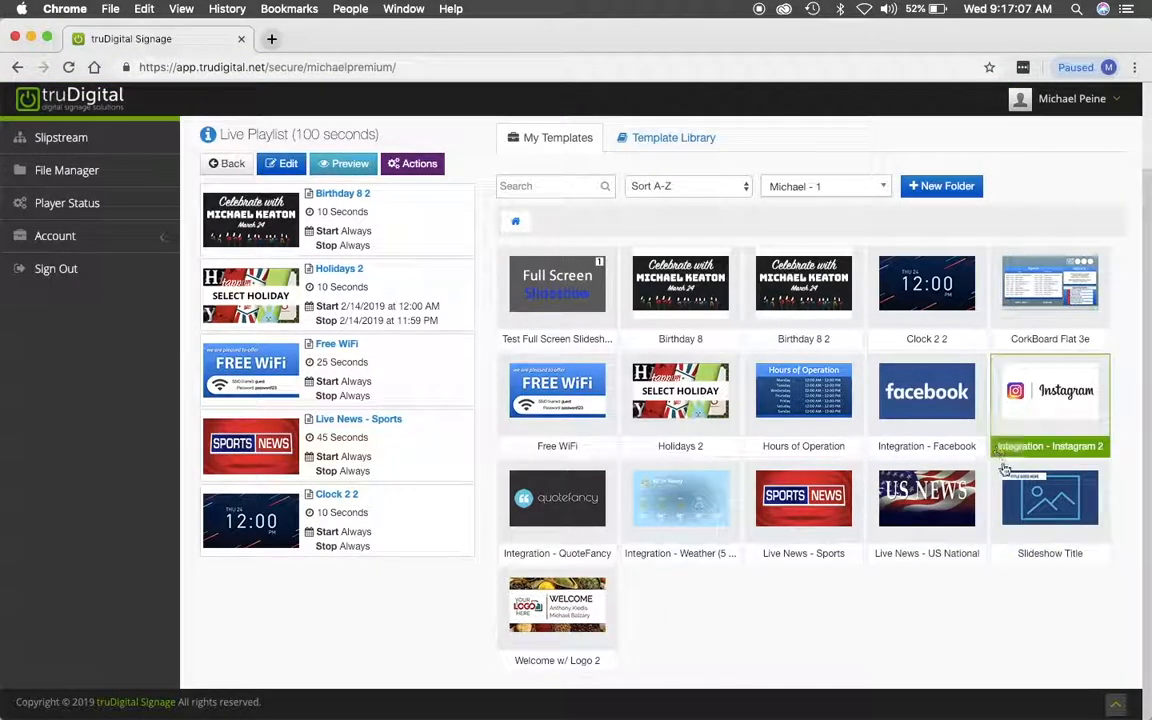
mouse_move(1050, 500)
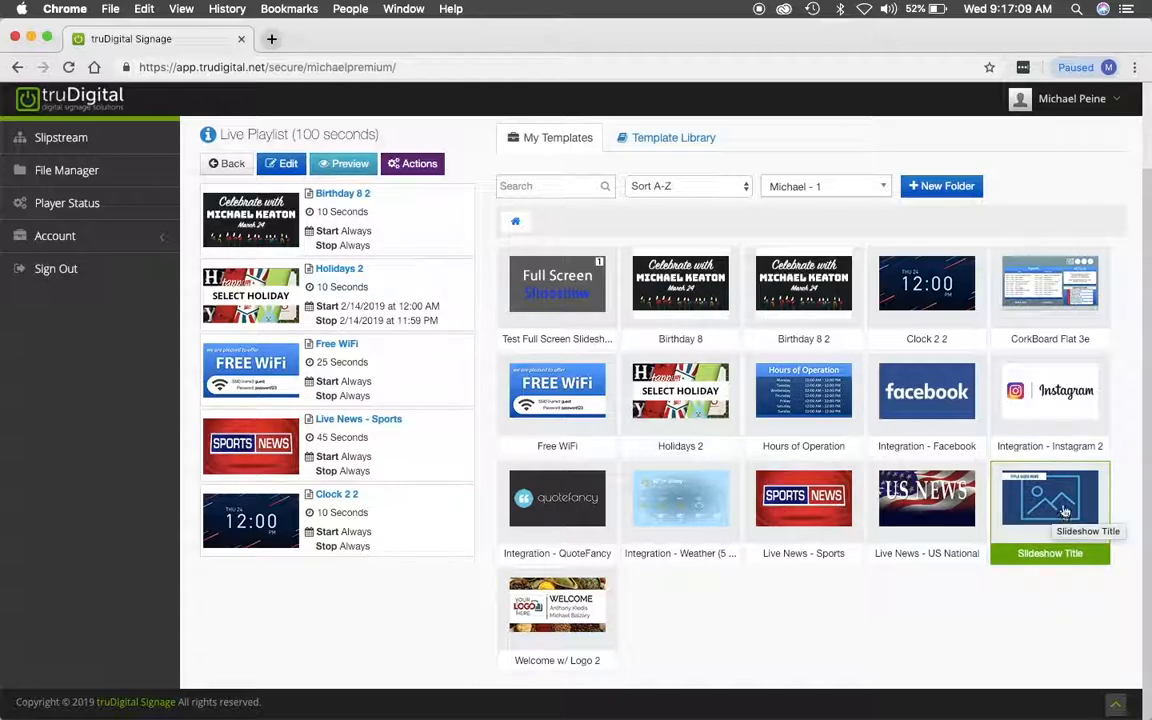
click(1050, 498)
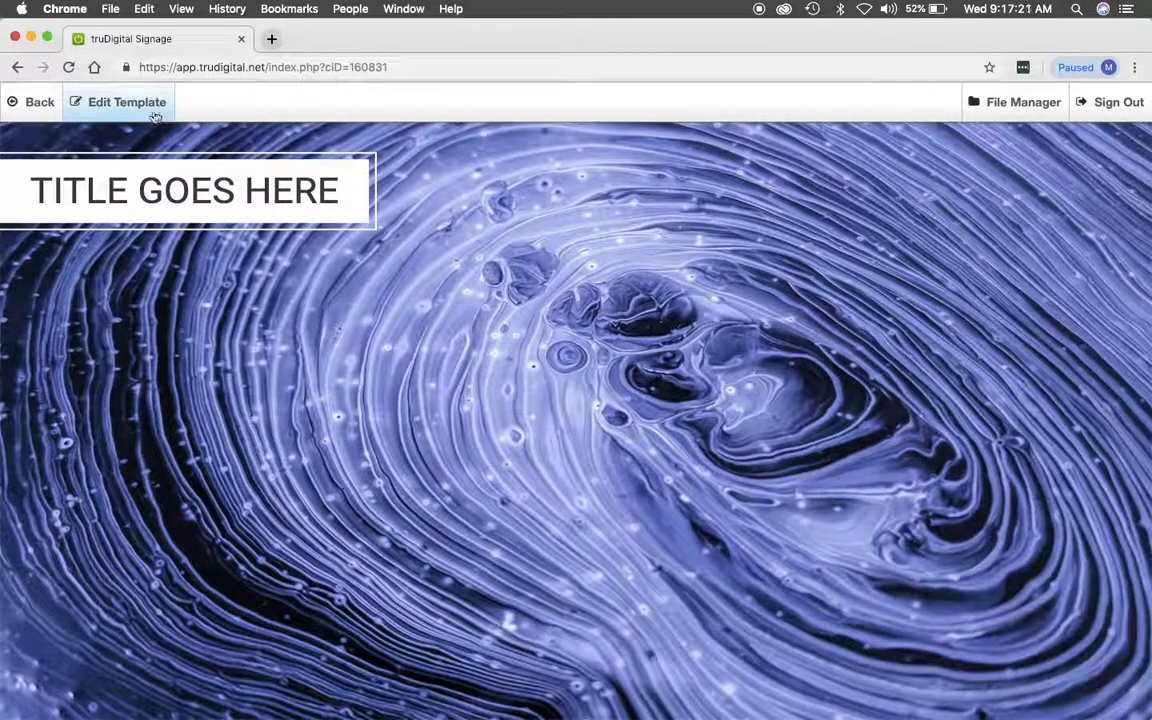
Step: Replace landscape1 with the Donuts1 and Donuts photos at 5 seconds each and save the slideshow
click(126, 102)
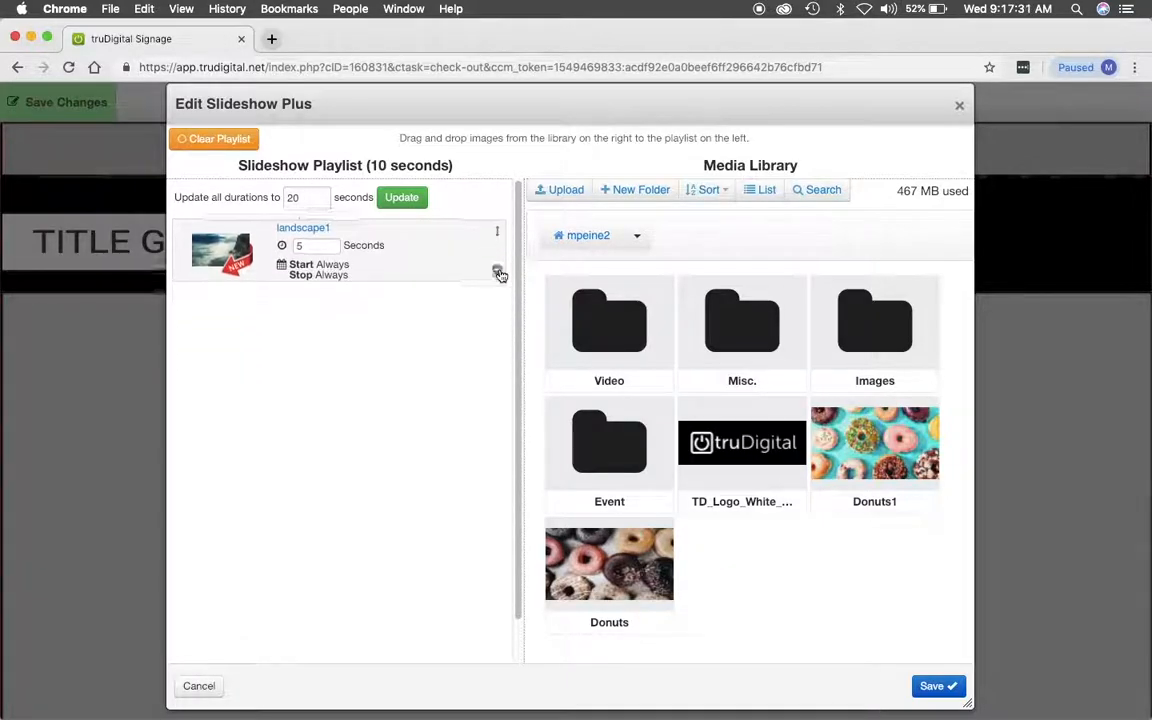
click(496, 272)
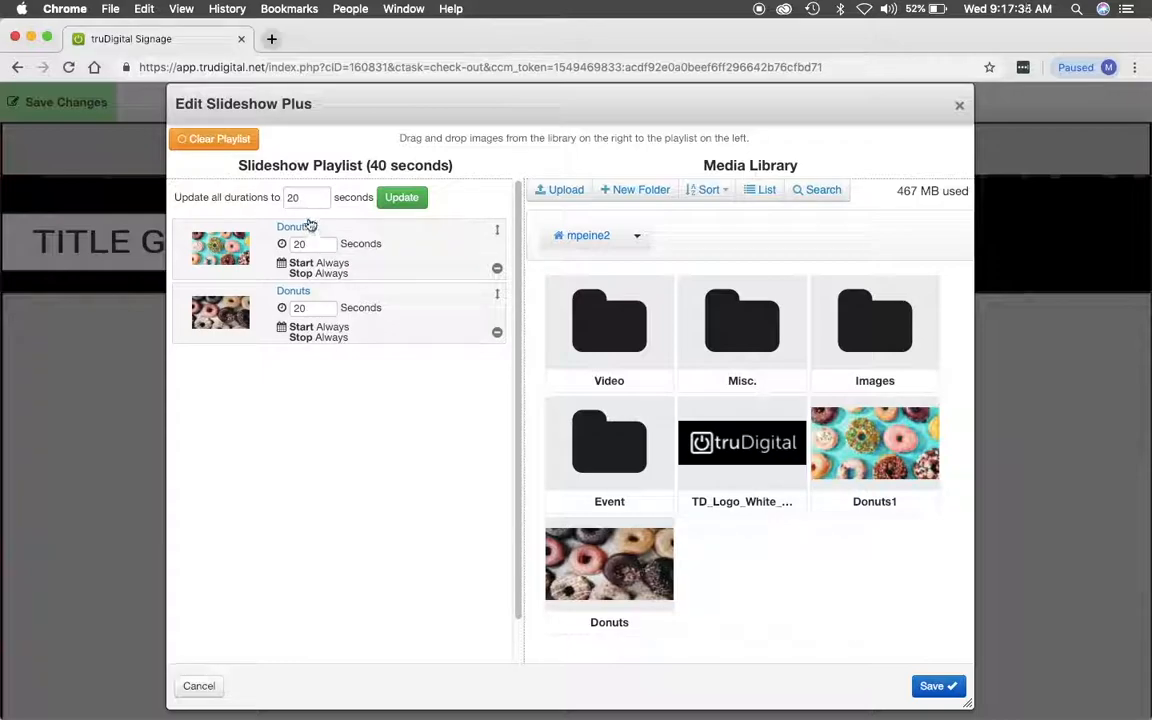
text(5)
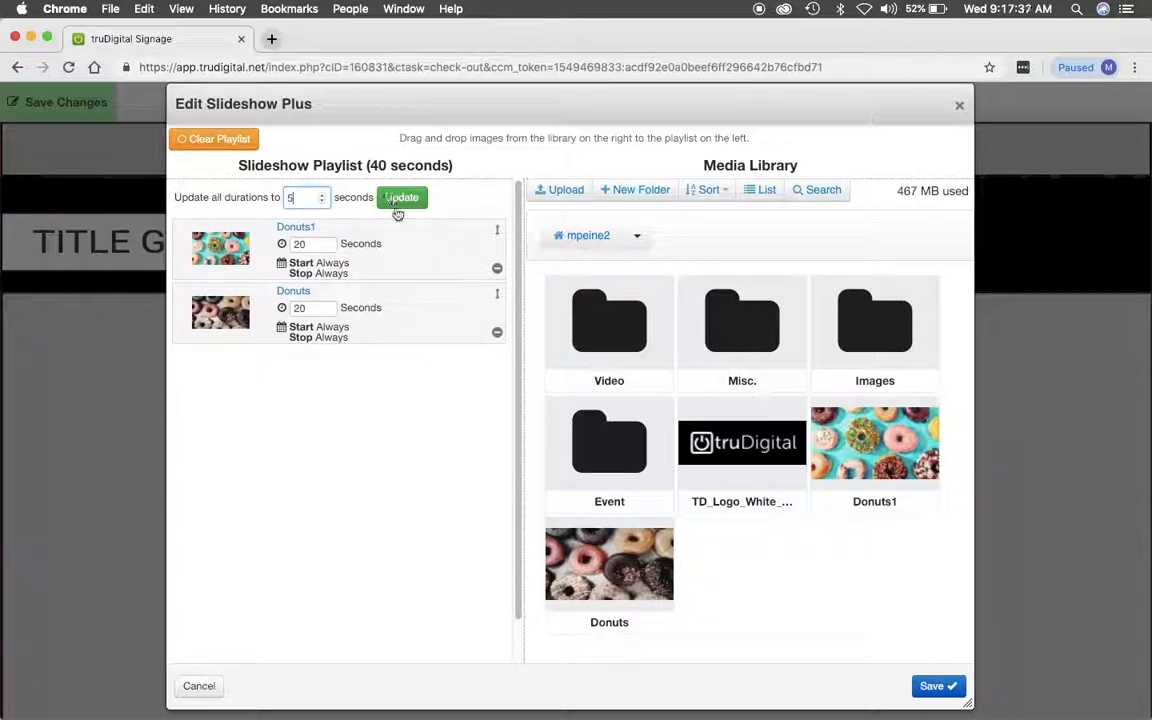
click(400, 198)
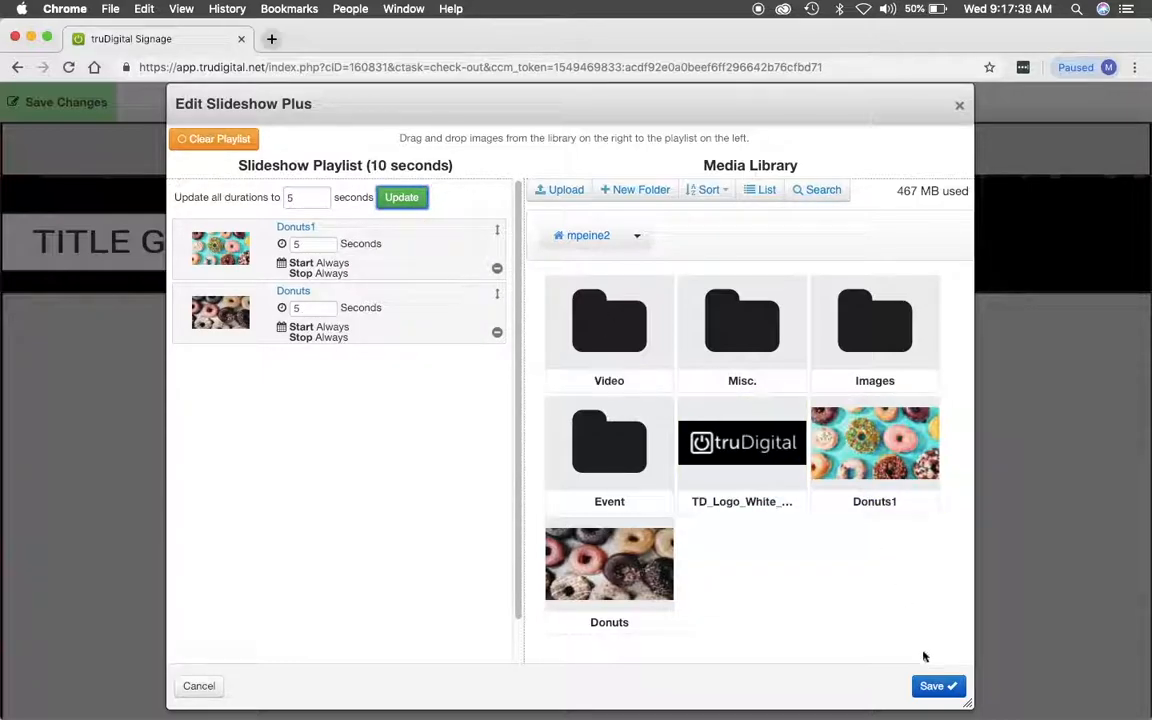
click(936, 686)
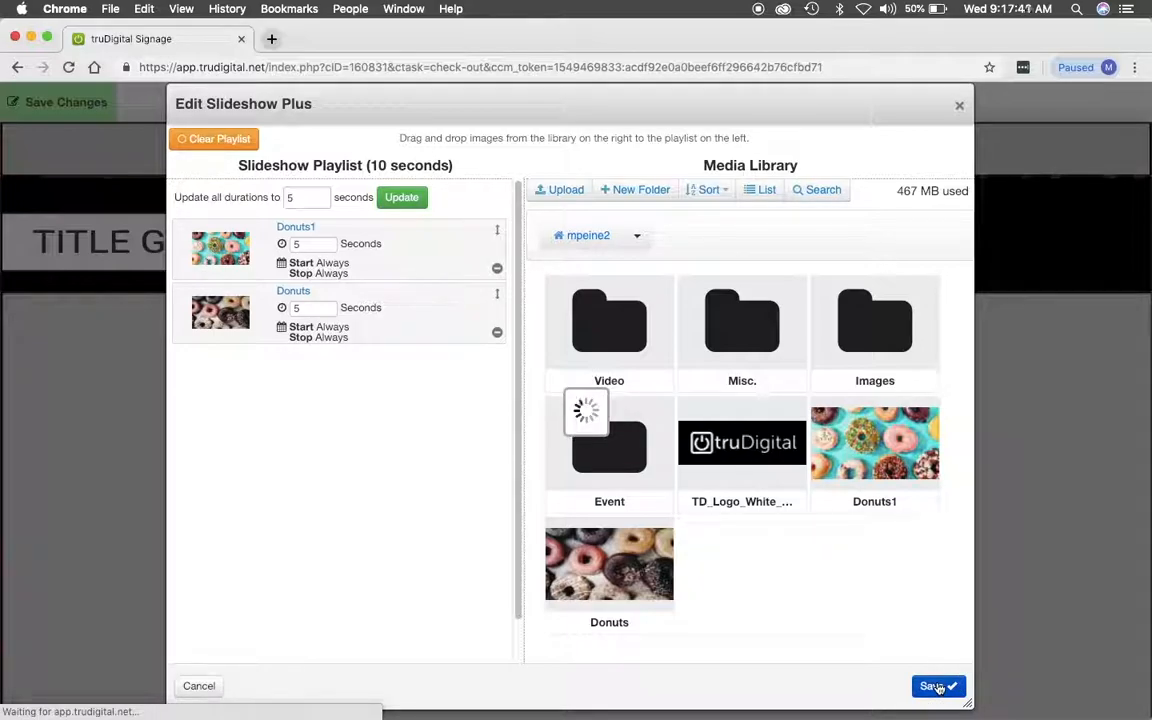
click(936, 686)
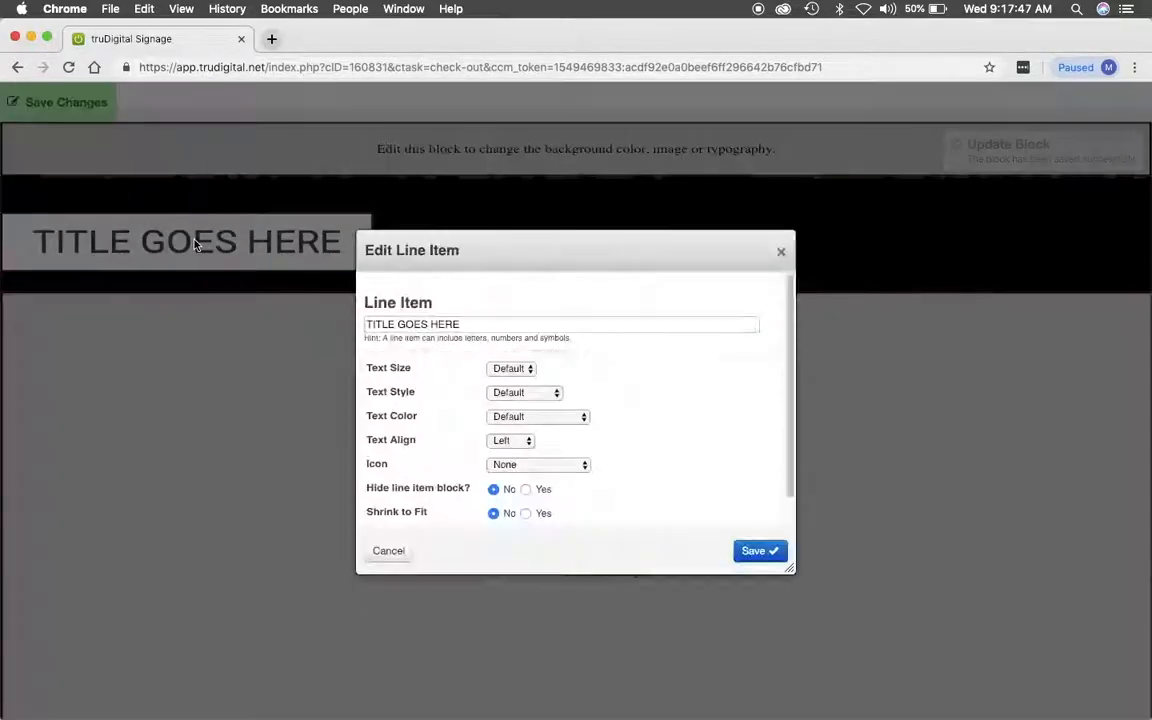
Step: Replace the placeholder title with 'Donuts in the break room!' and save the block
click(472, 324)
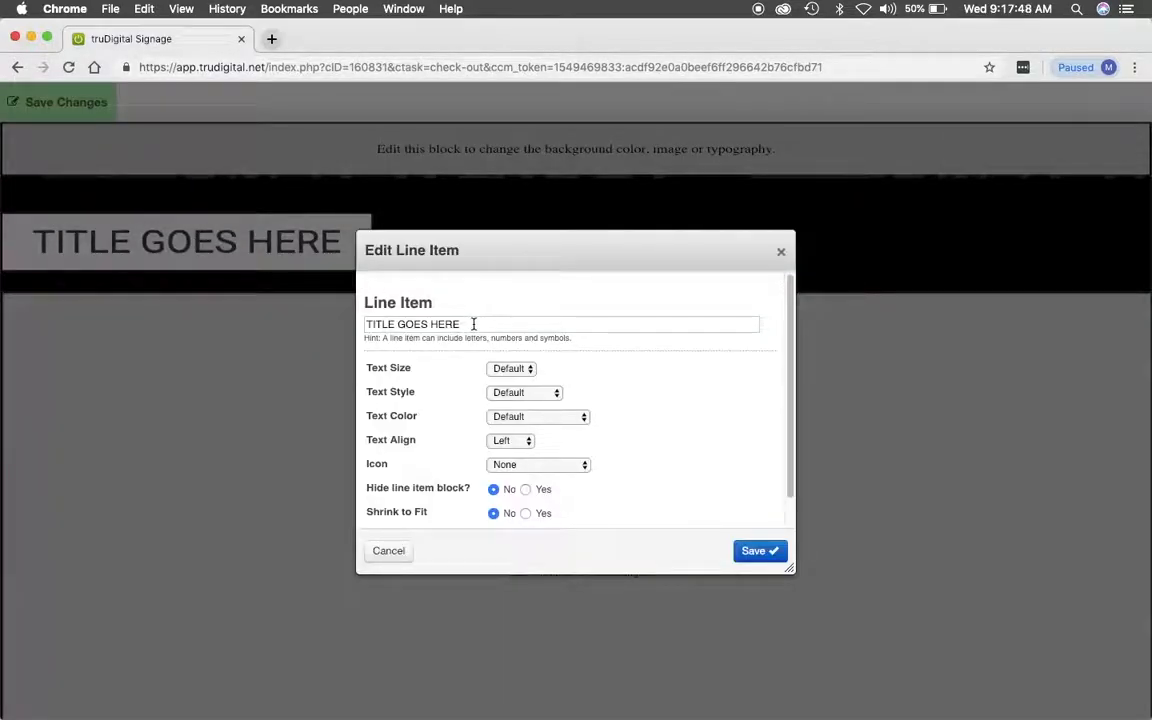
triple_click(560, 324)
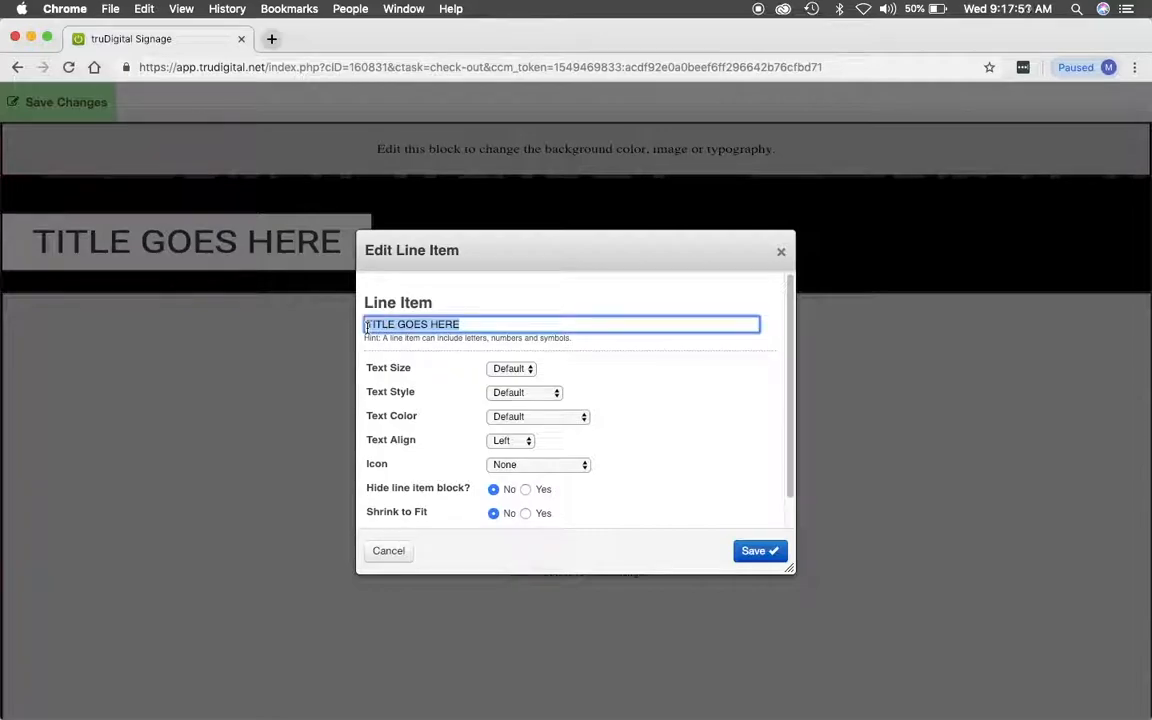
text(De)
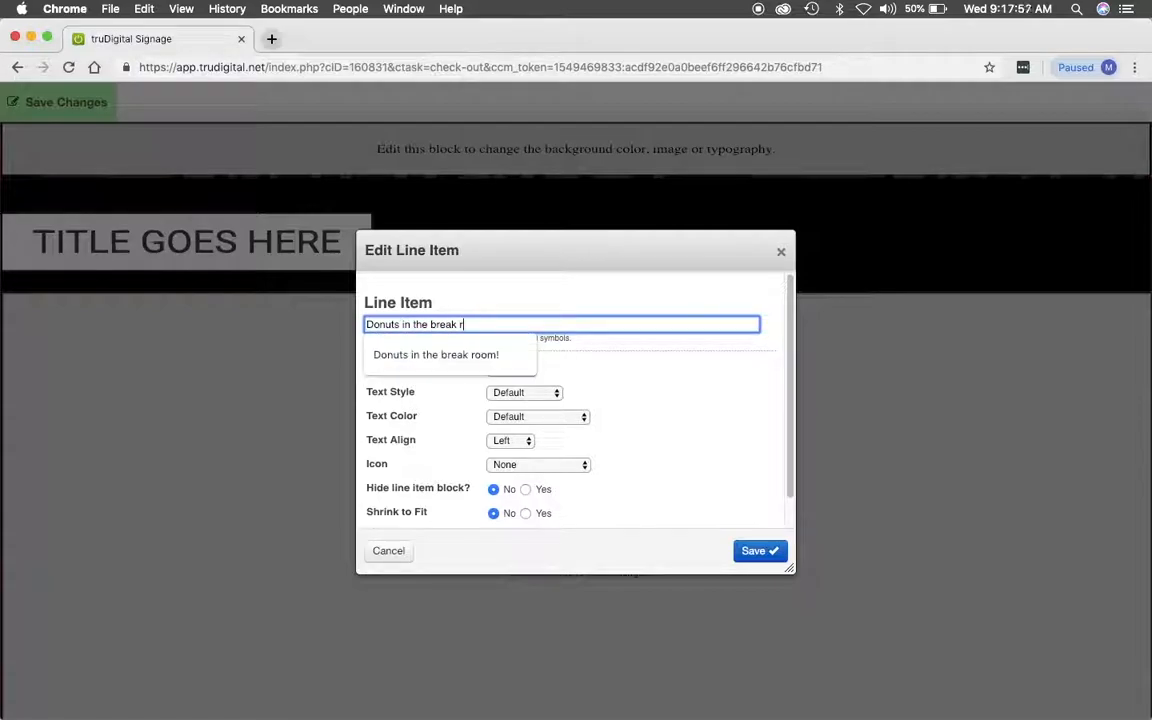
text(oom!)
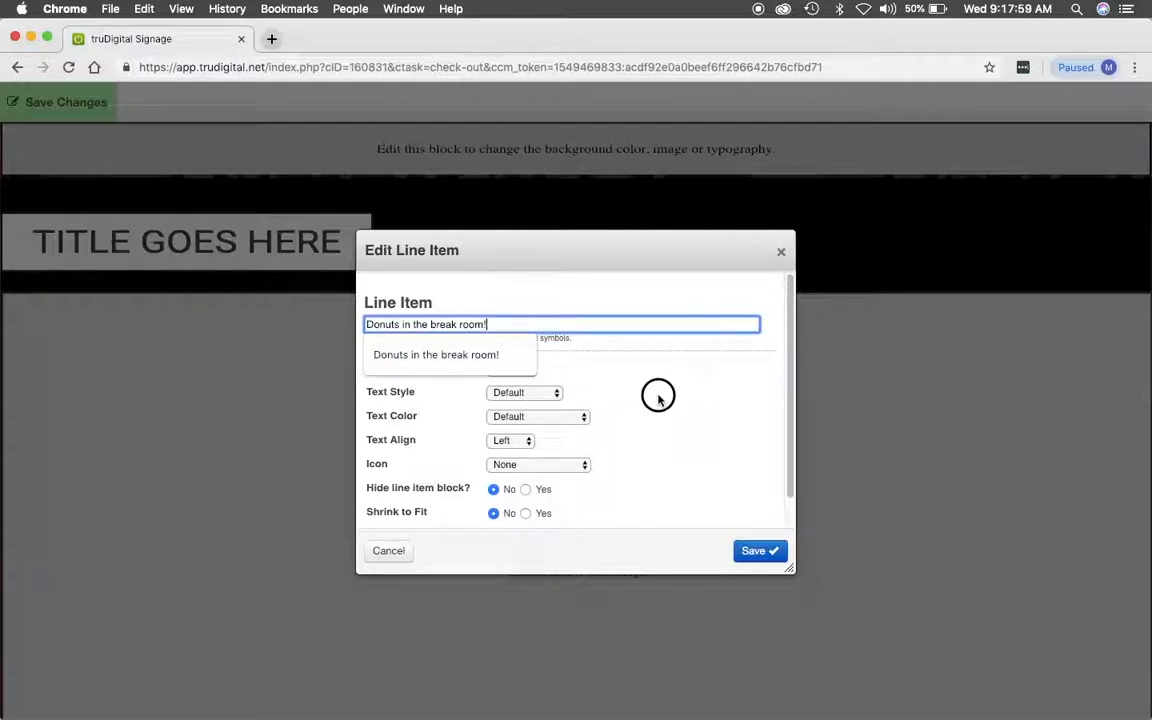
click(760, 550)
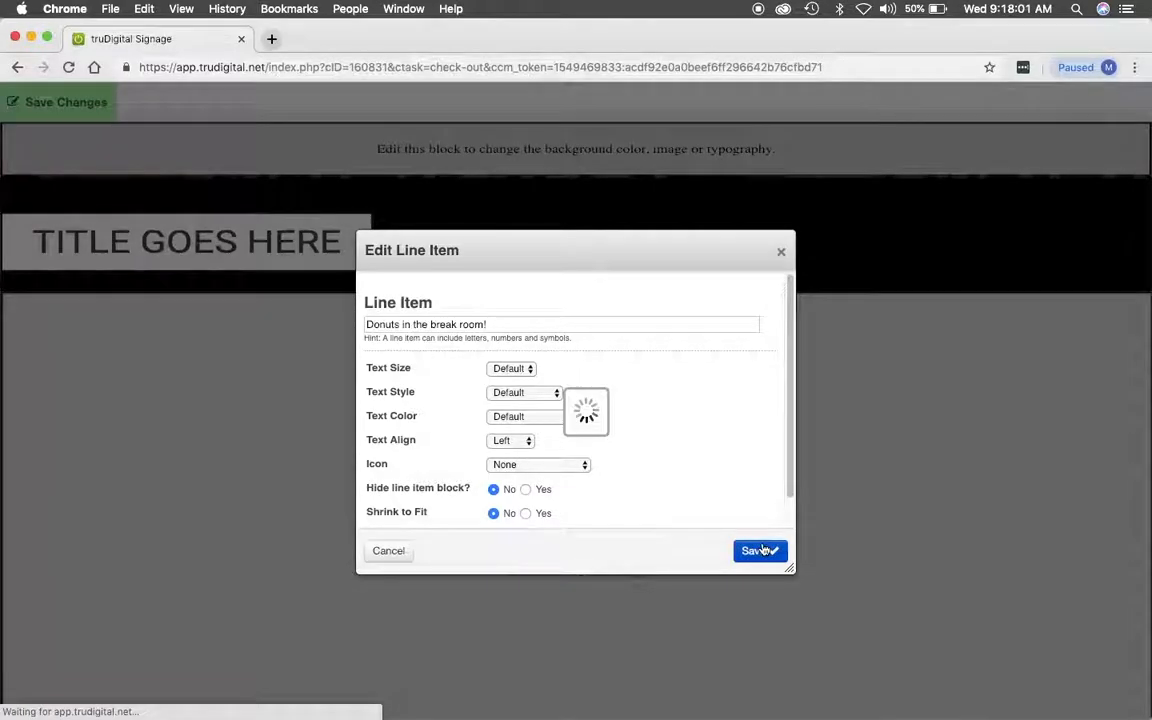
click(760, 550)
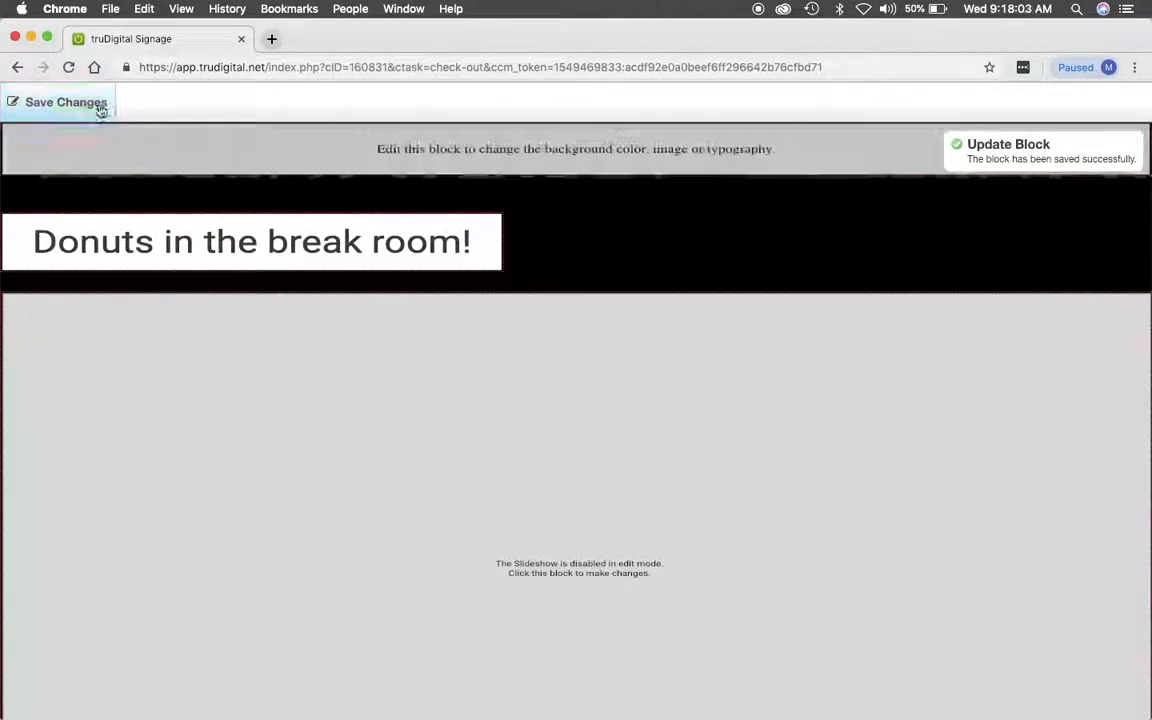
Step: Save the page changes as a version and view the finished donut template
click(58, 102)
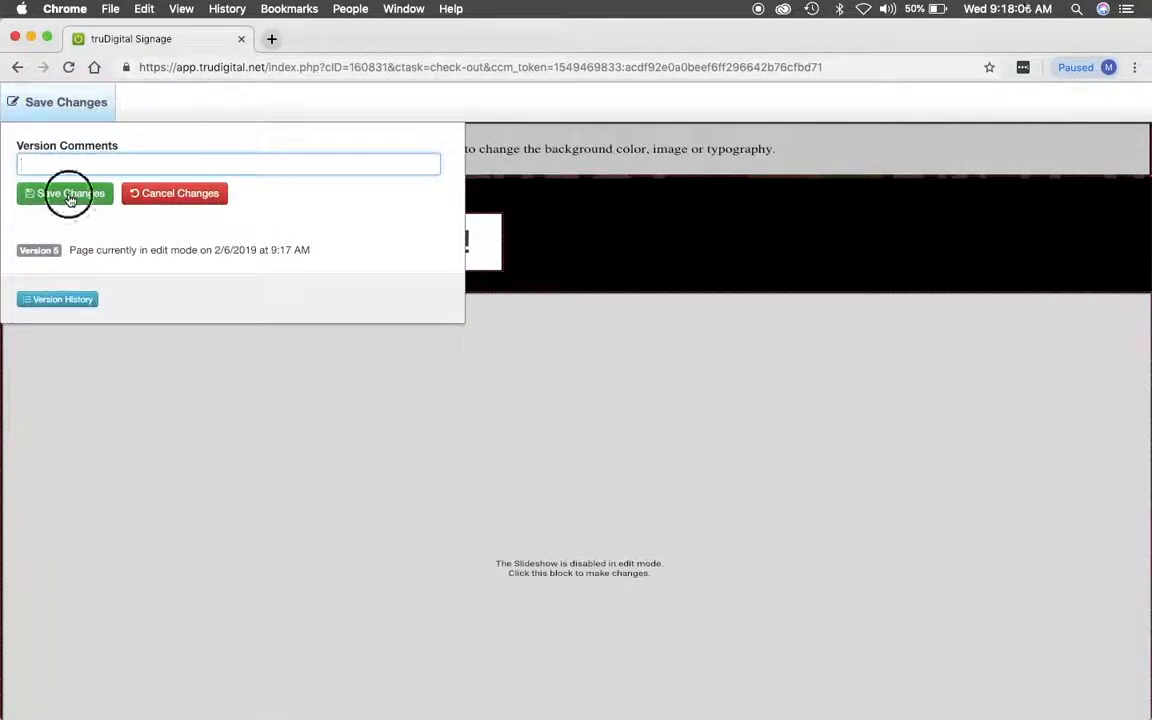
click(70, 192)
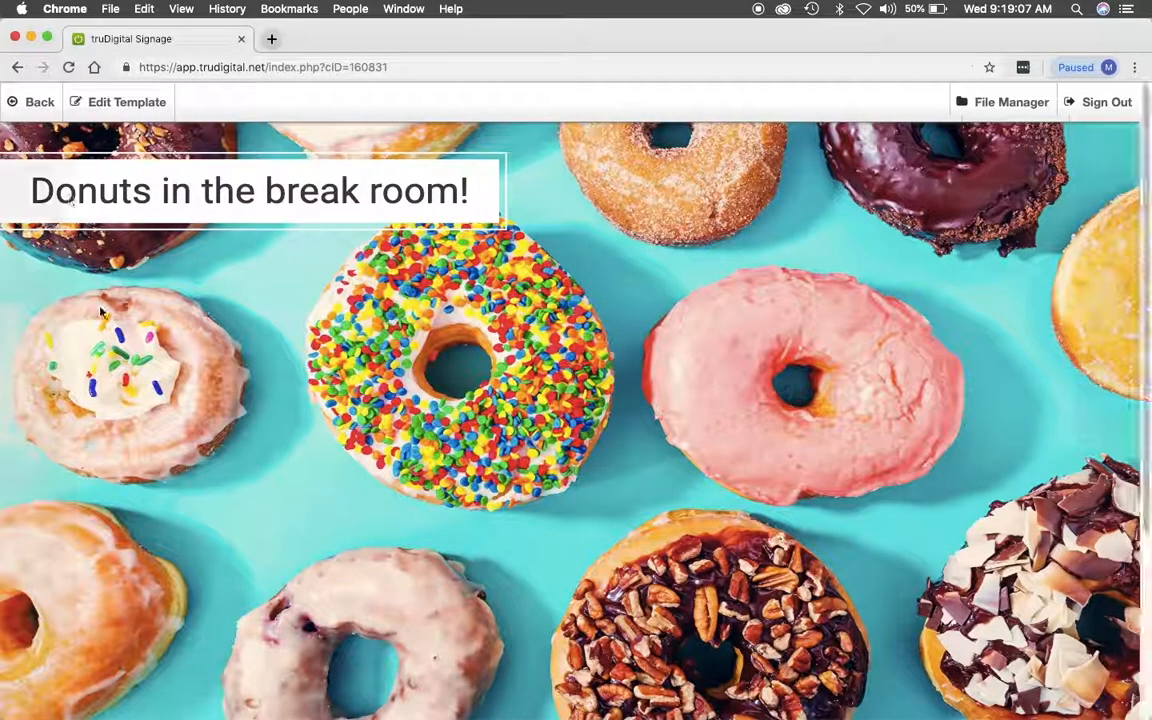
mouse_move(280, 442)
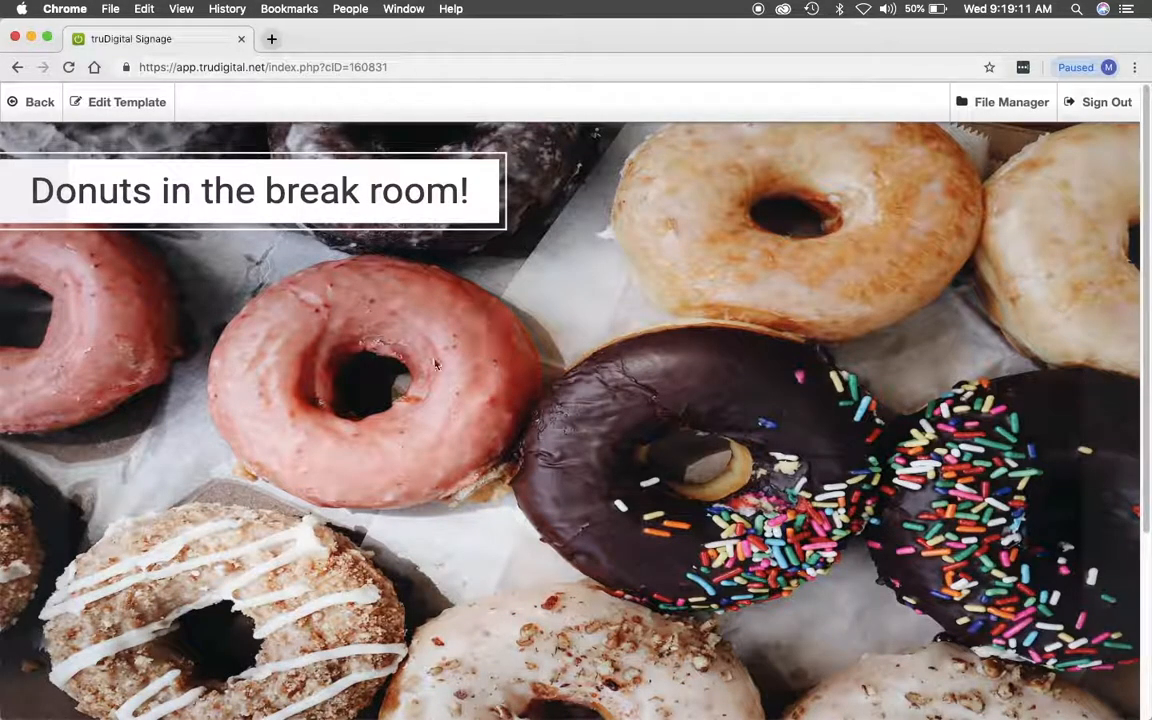
mouse_move(488, 492)
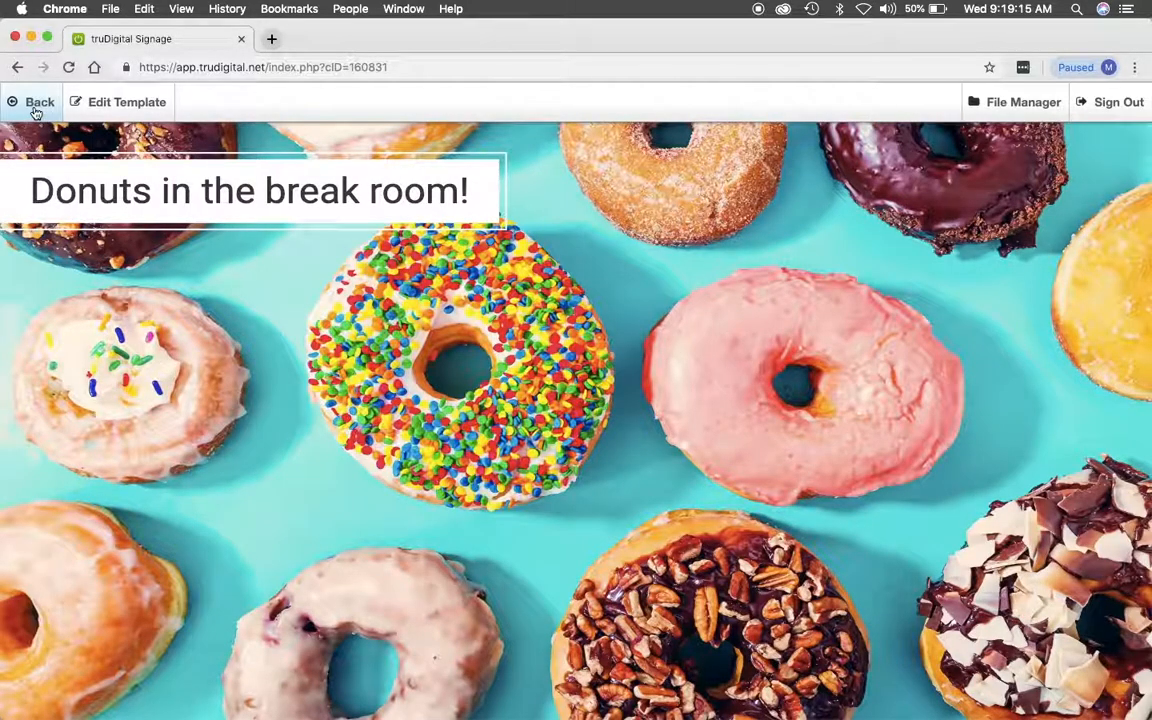
Step: Add Slideshow Title to the Michael - 1 live playlist for 10 seconds and save
click(40, 102)
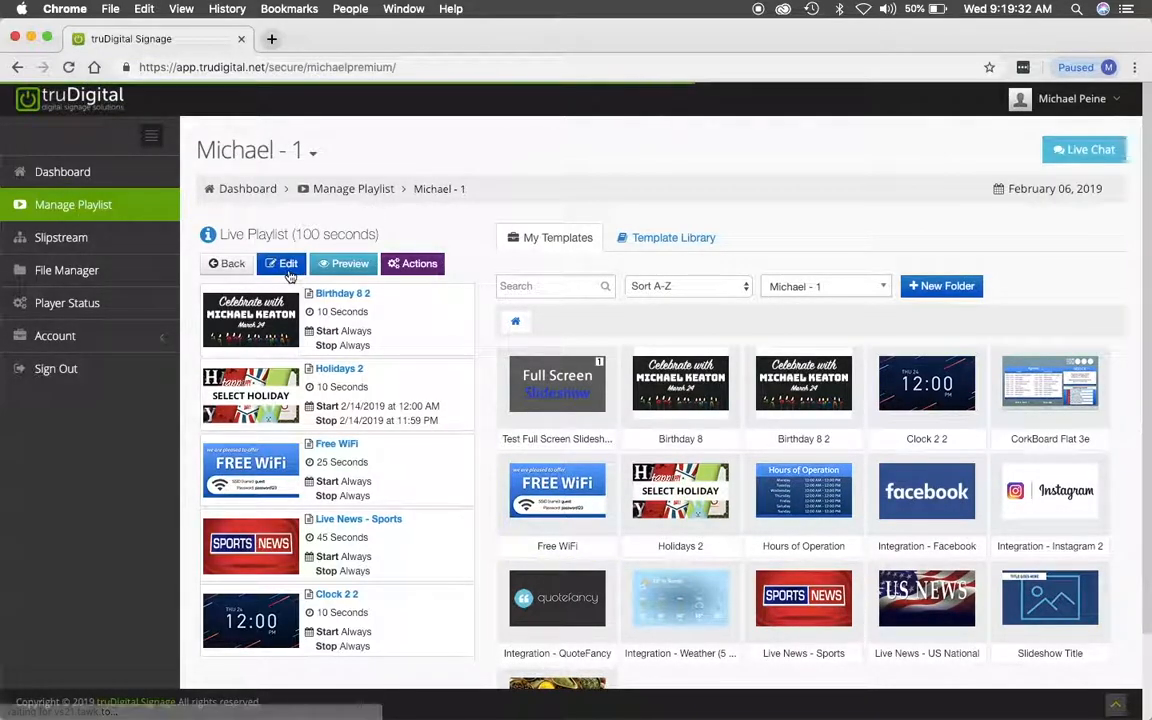
click(284, 264)
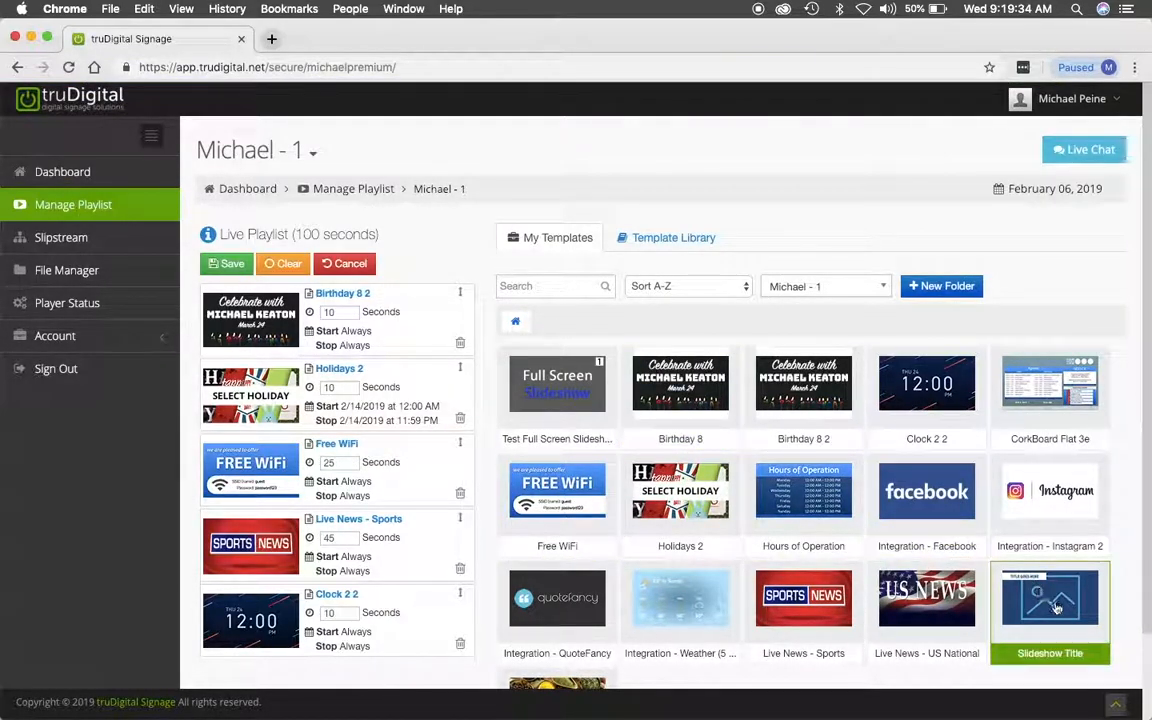
drag(1050, 600, 350, 360)
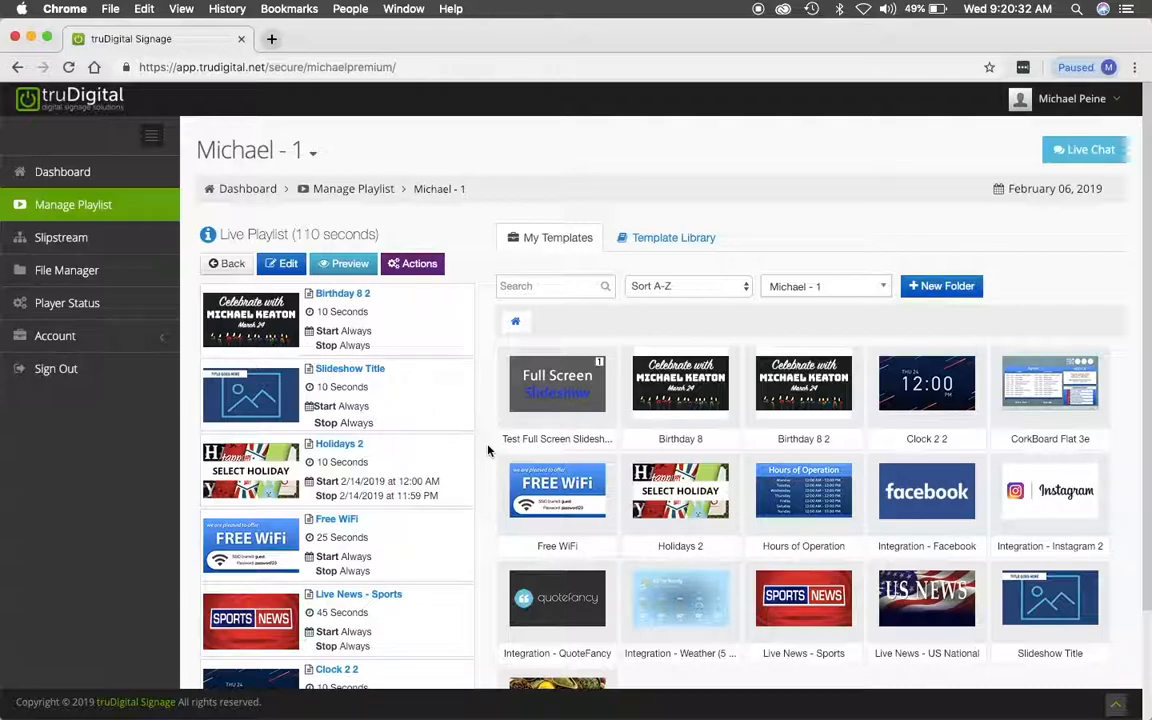
click(1050, 600)
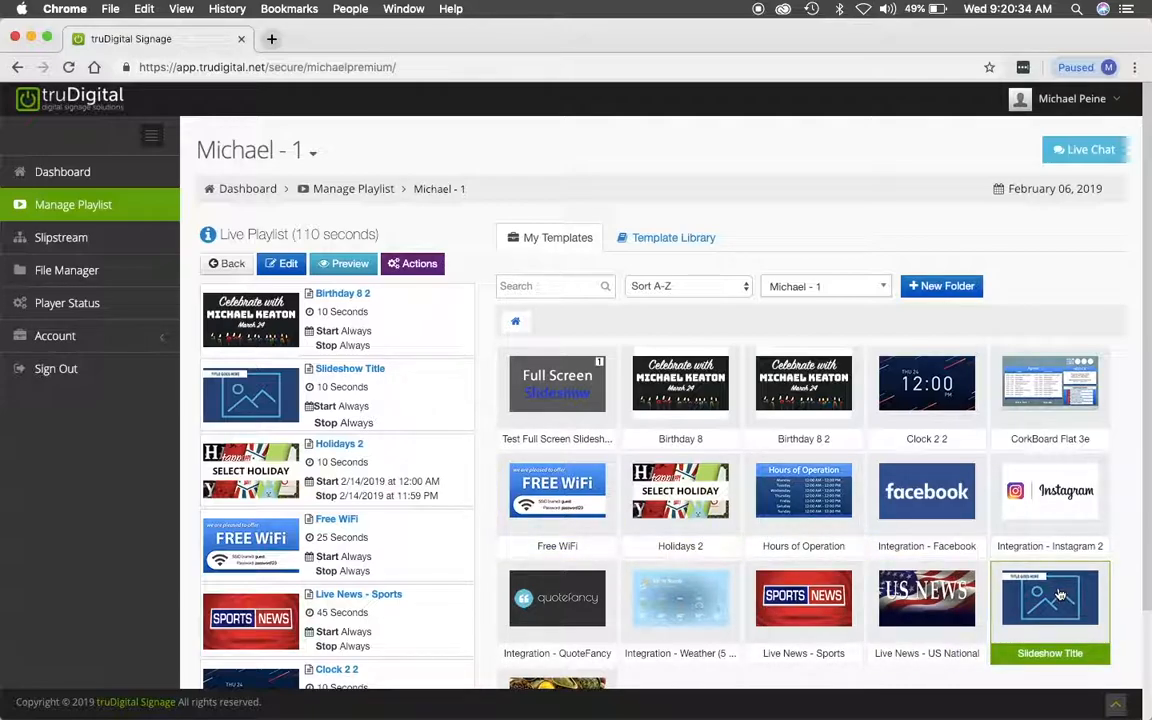
mouse_move(1050, 600)
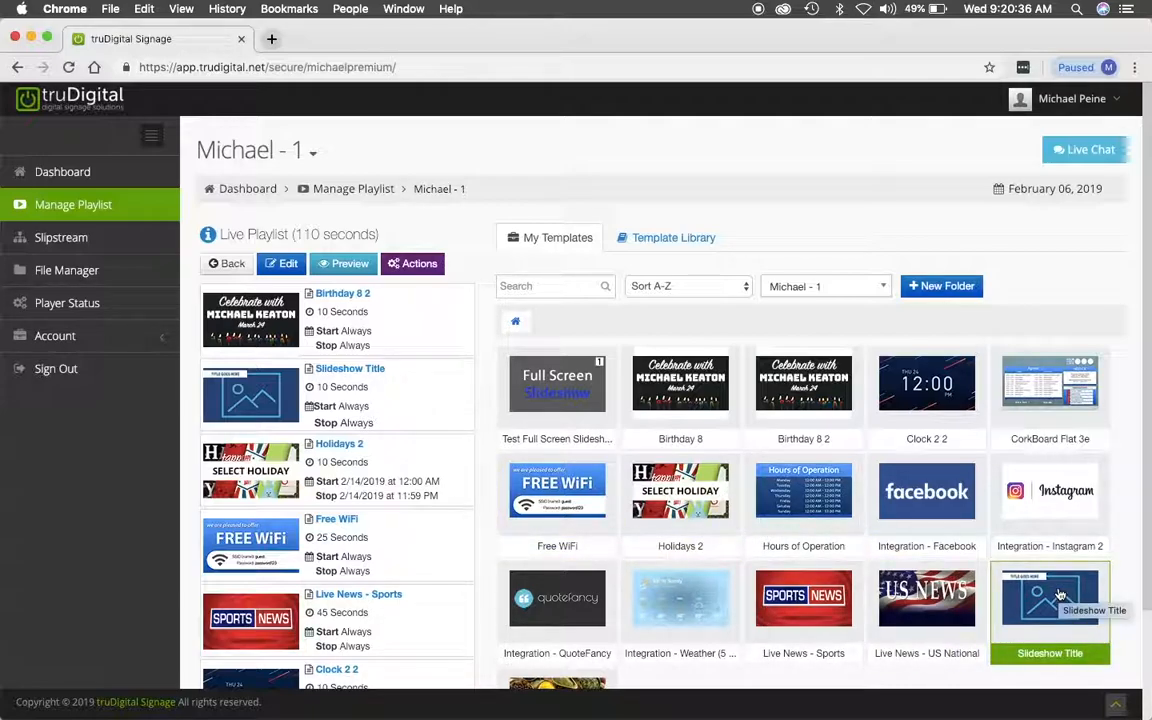
mouse_move(1044, 304)
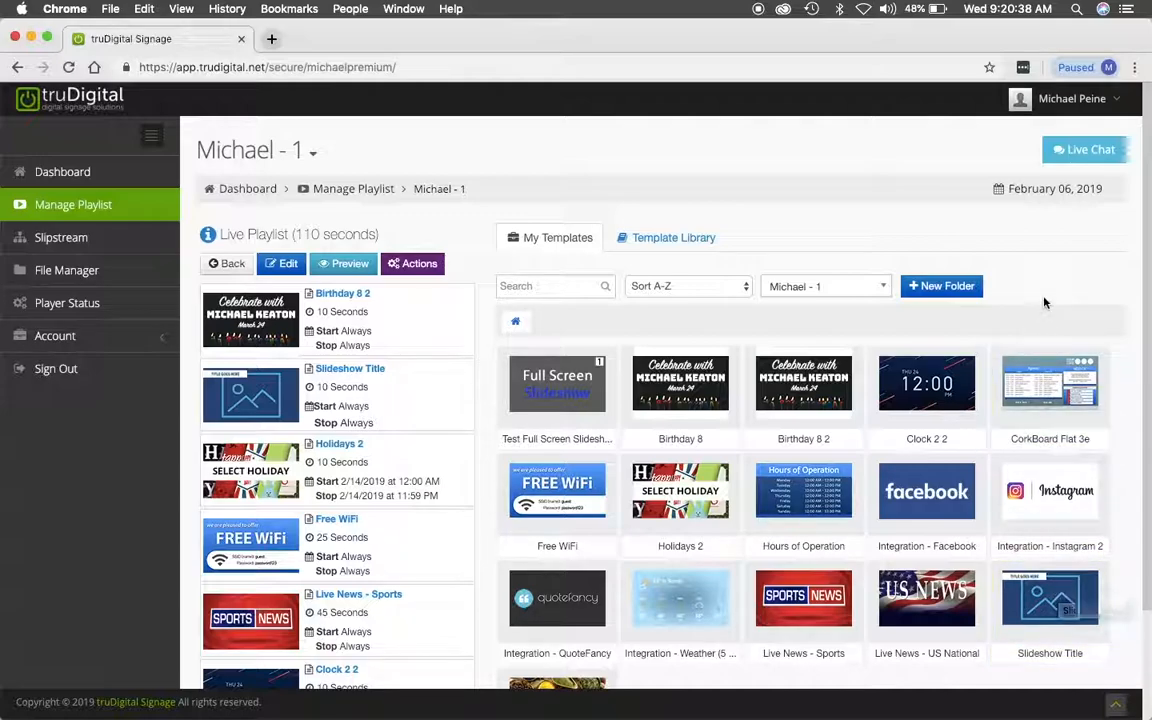